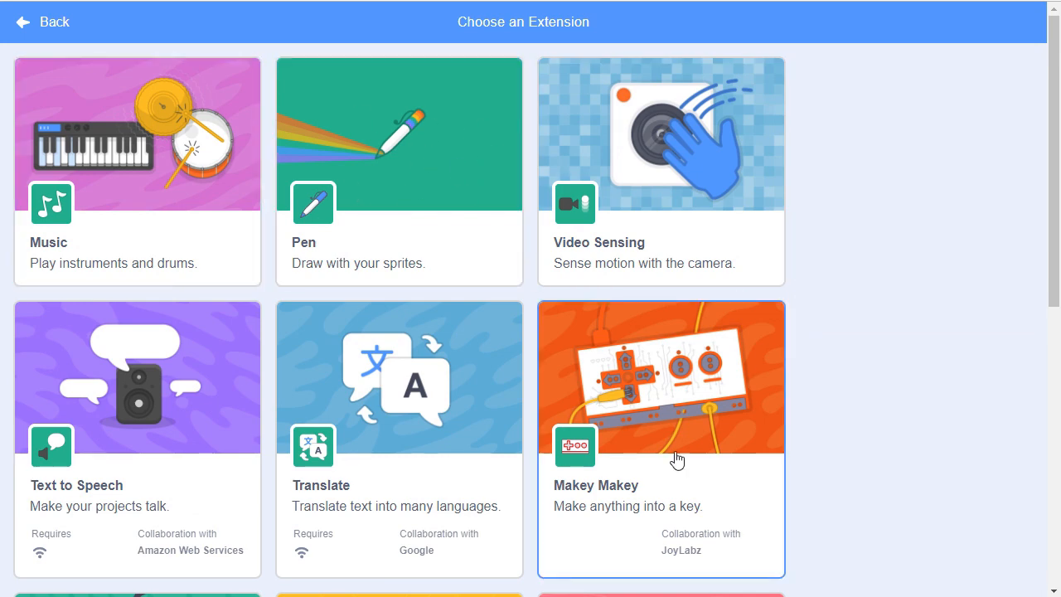
Return to the physics project, then scroll the extension library toward Griffpatch Test 0.1
click(42, 22)
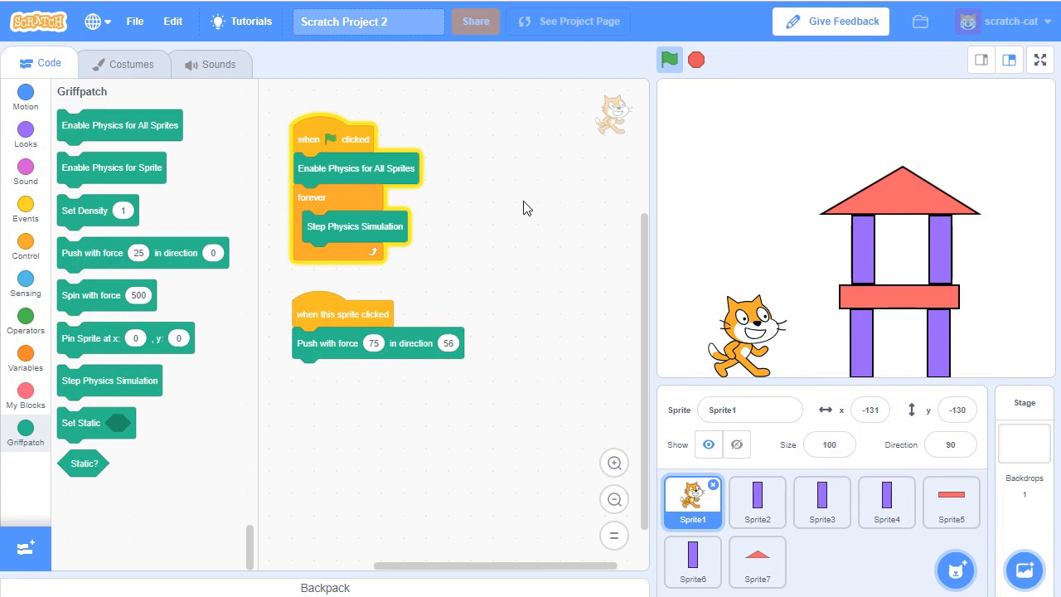
mouse_move(846, 279)
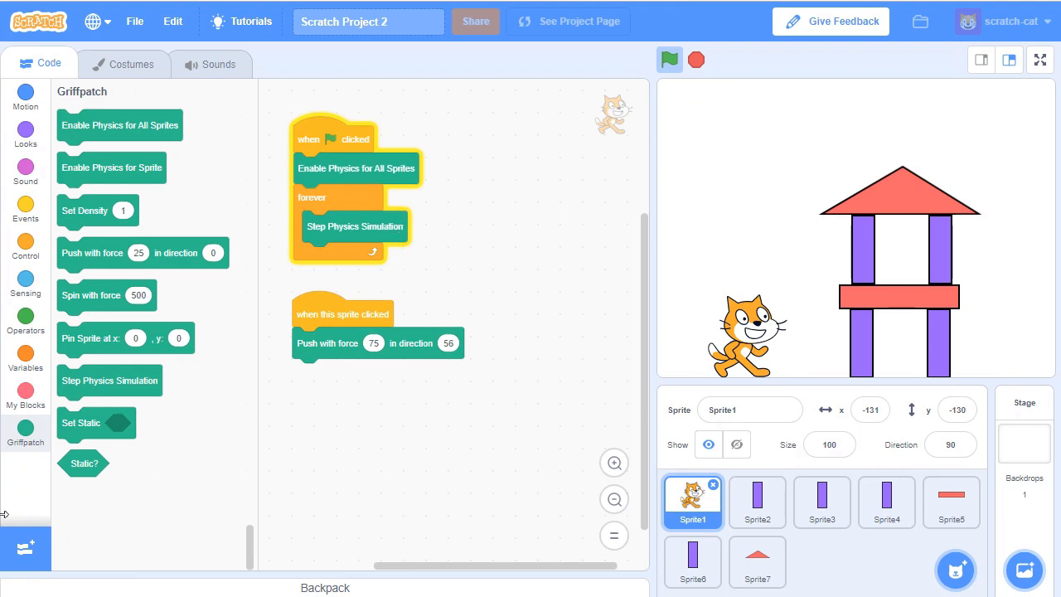
click(25, 548)
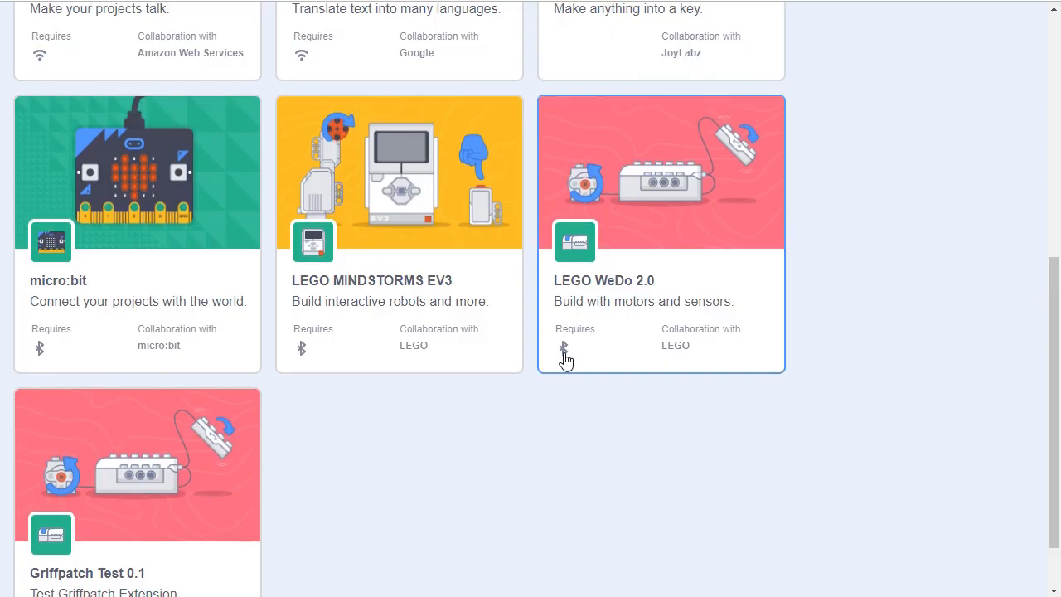
scroll(down, 3)
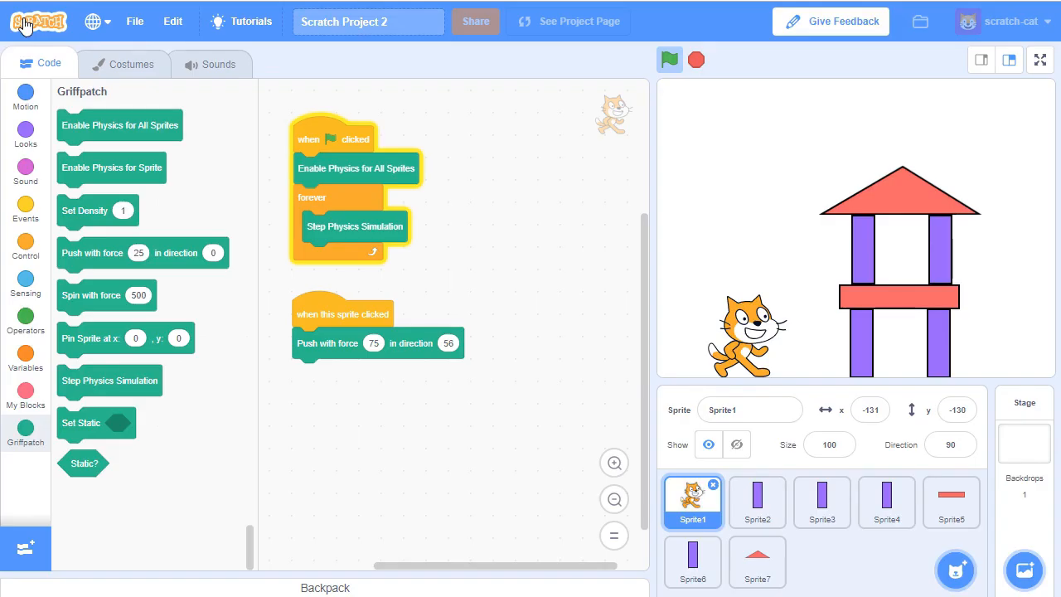
mouse_move(757, 503)
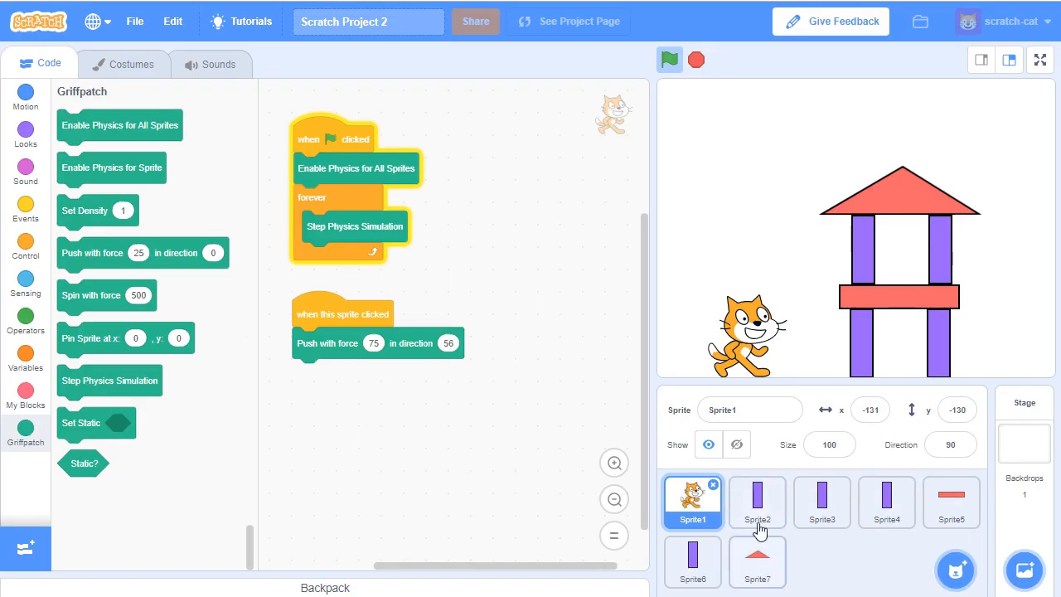
click(821, 502)
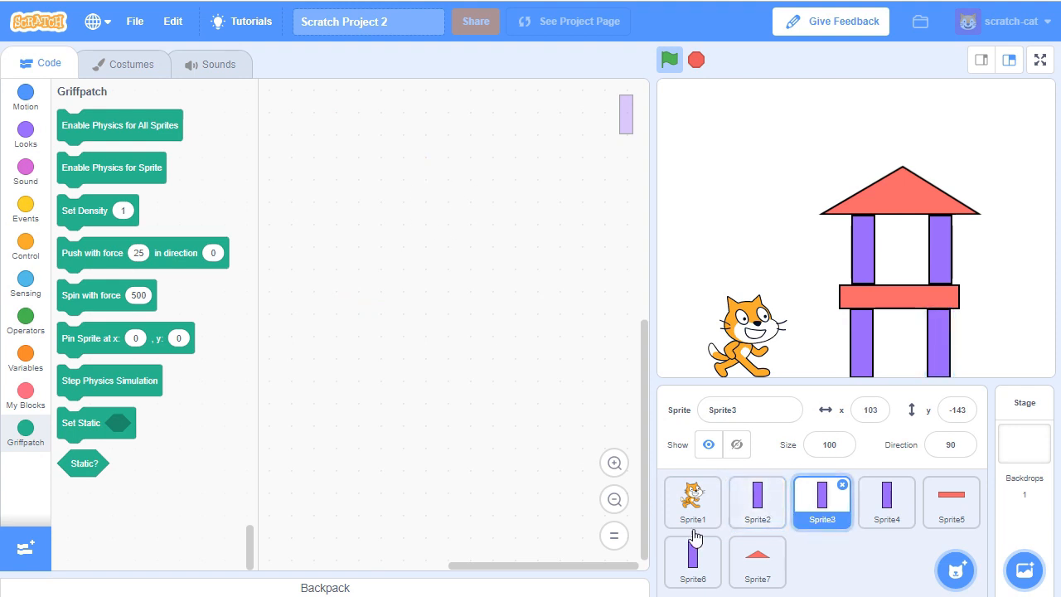
click(886, 502)
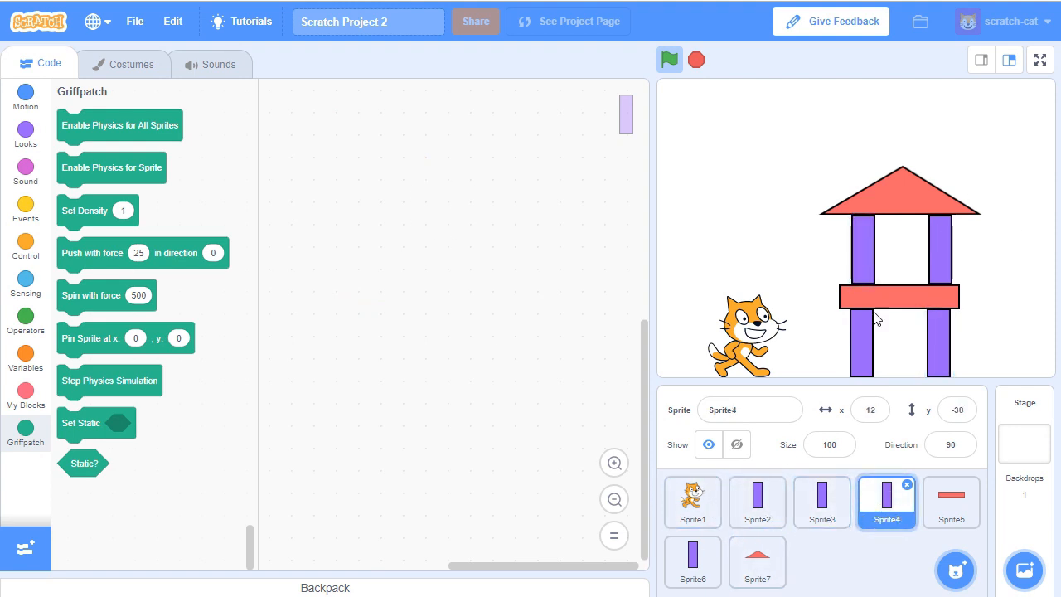
click(692, 502)
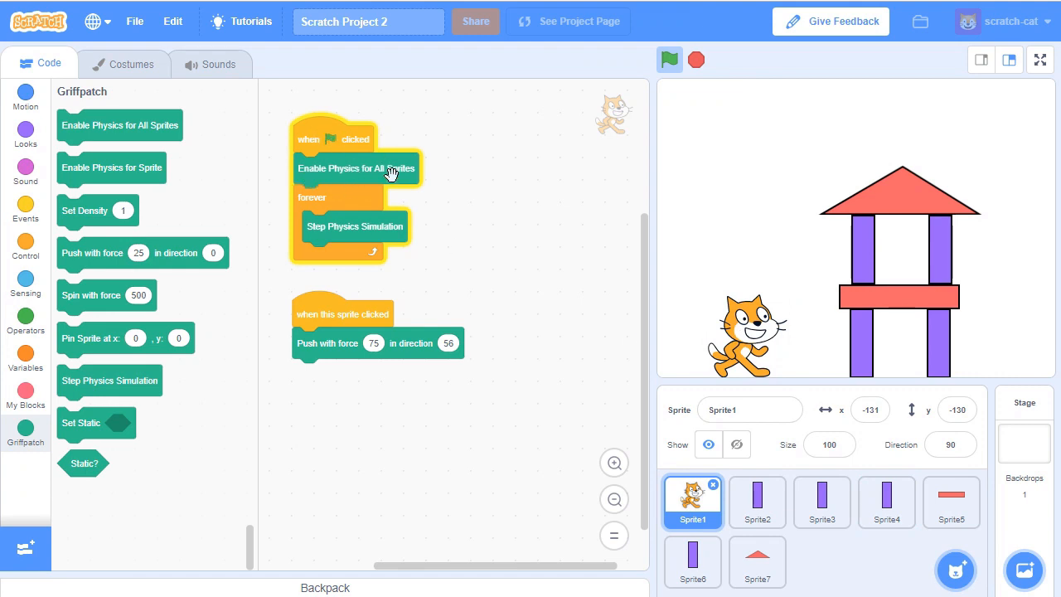
mouse_move(402, 231)
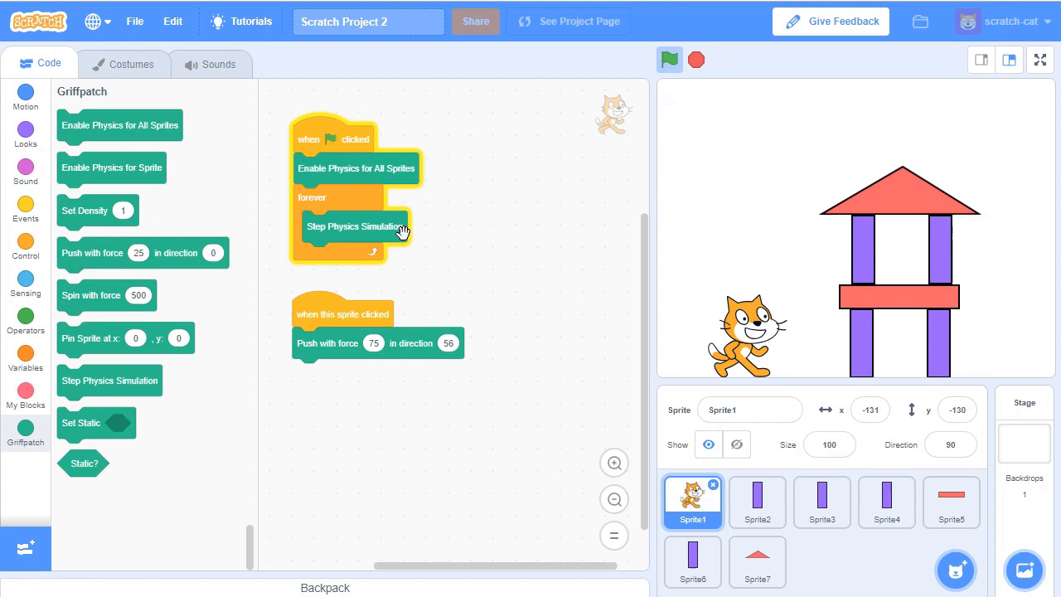
Run the physics simulation so the tower collapses, then add the Apple sprite
click(669, 59)
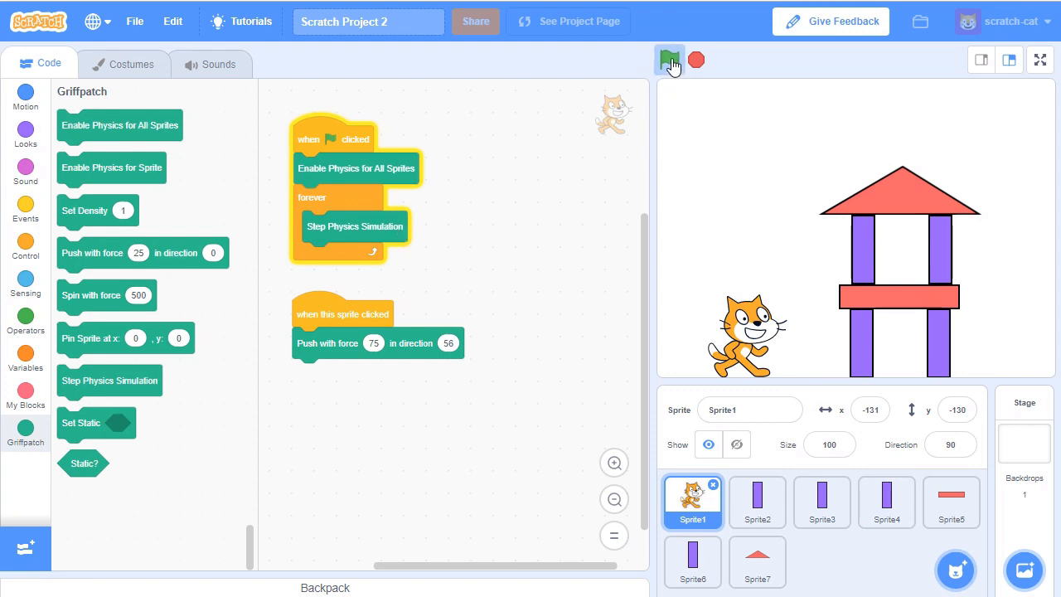
click(670, 60)
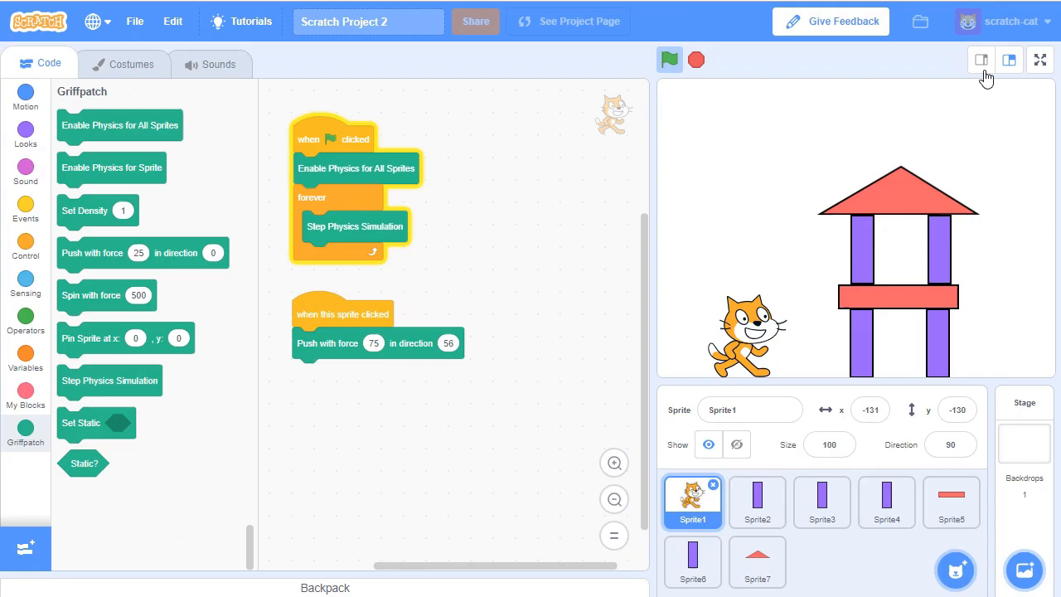
click(1039, 59)
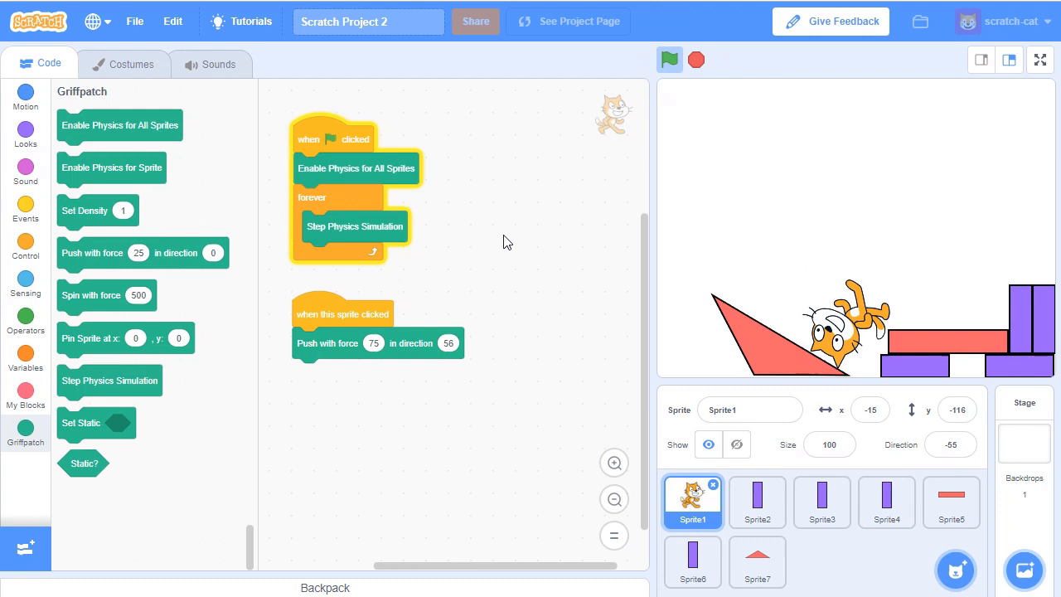
mouse_move(497, 242)
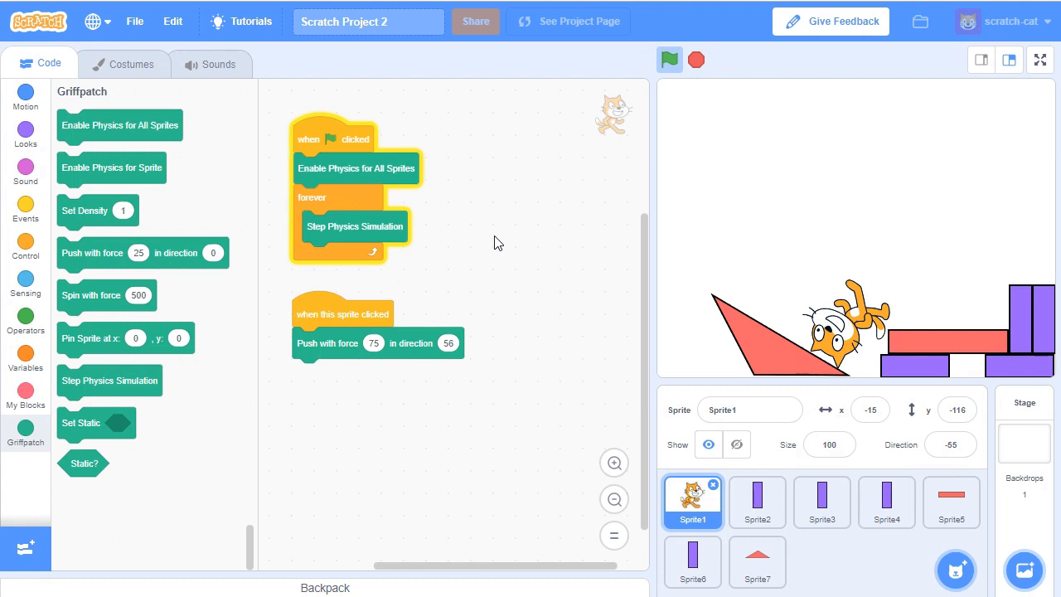
mouse_move(215, 87)
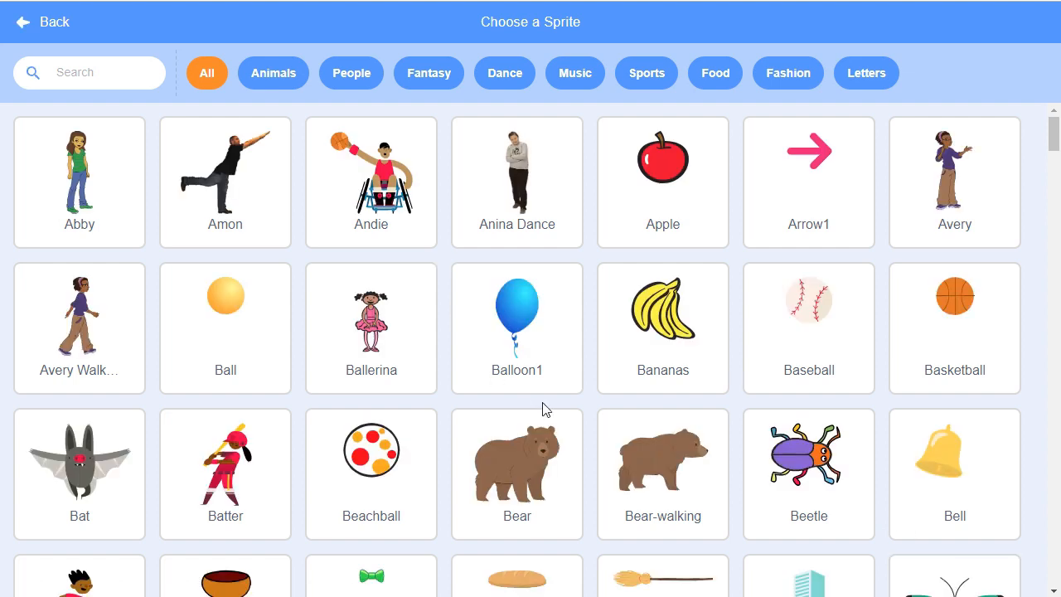
click(517, 174)
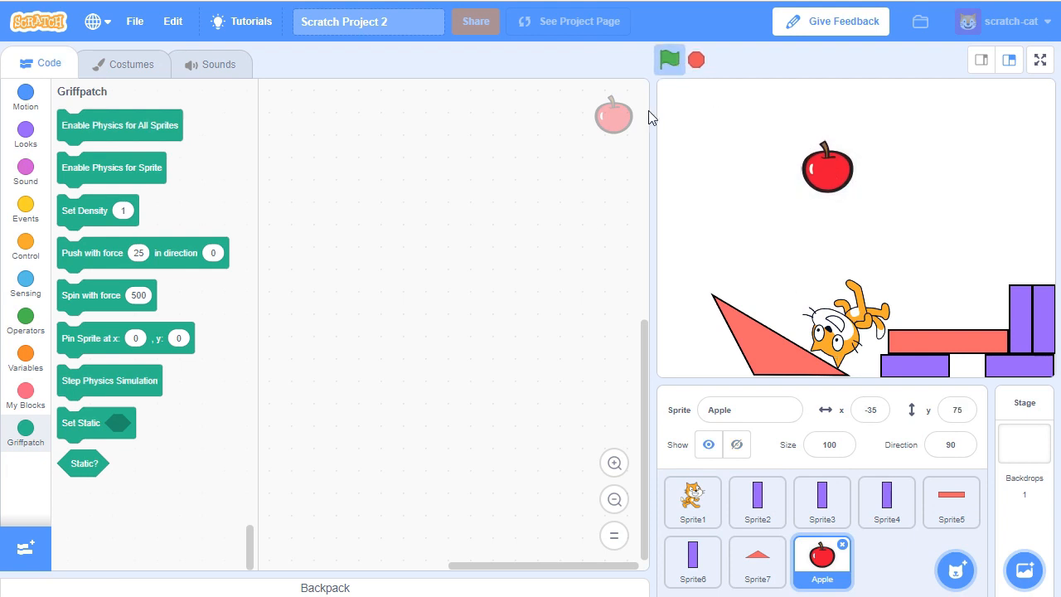
Rerun the simulation so the new apple tumbles among the blocks
click(668, 59)
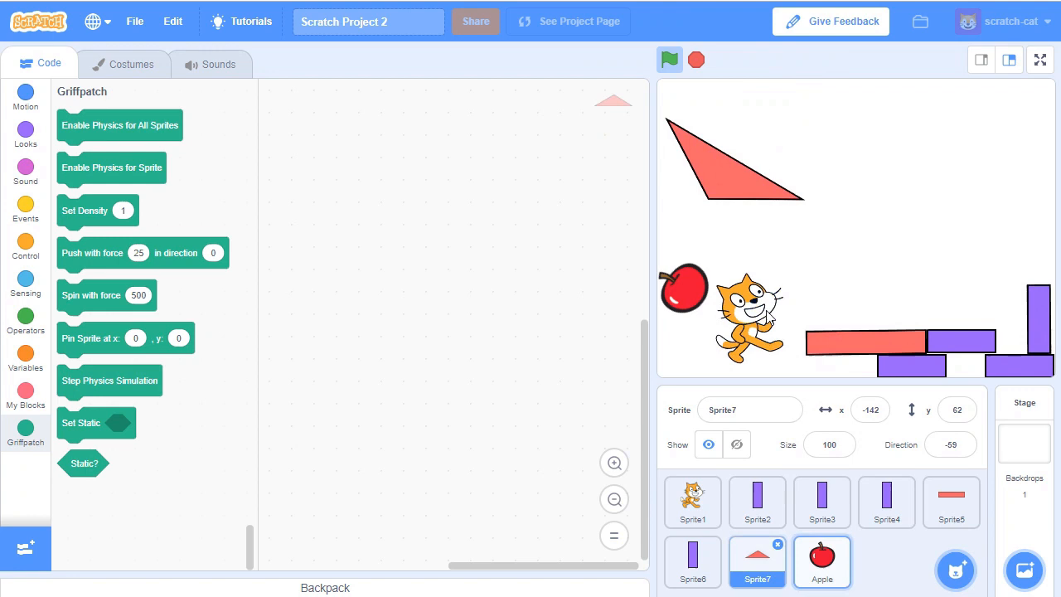
click(951, 501)
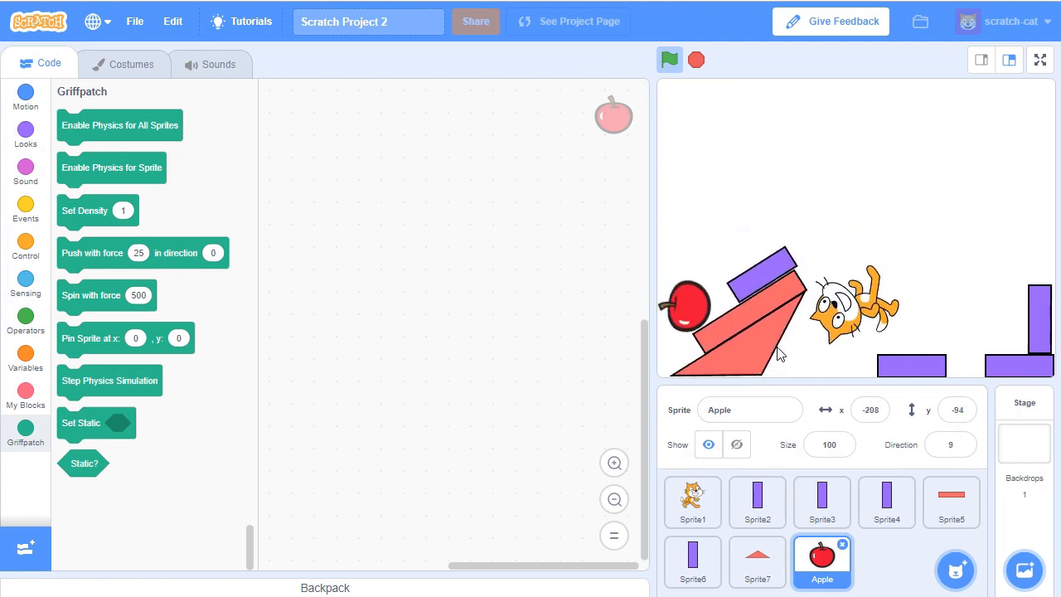
click(757, 561)
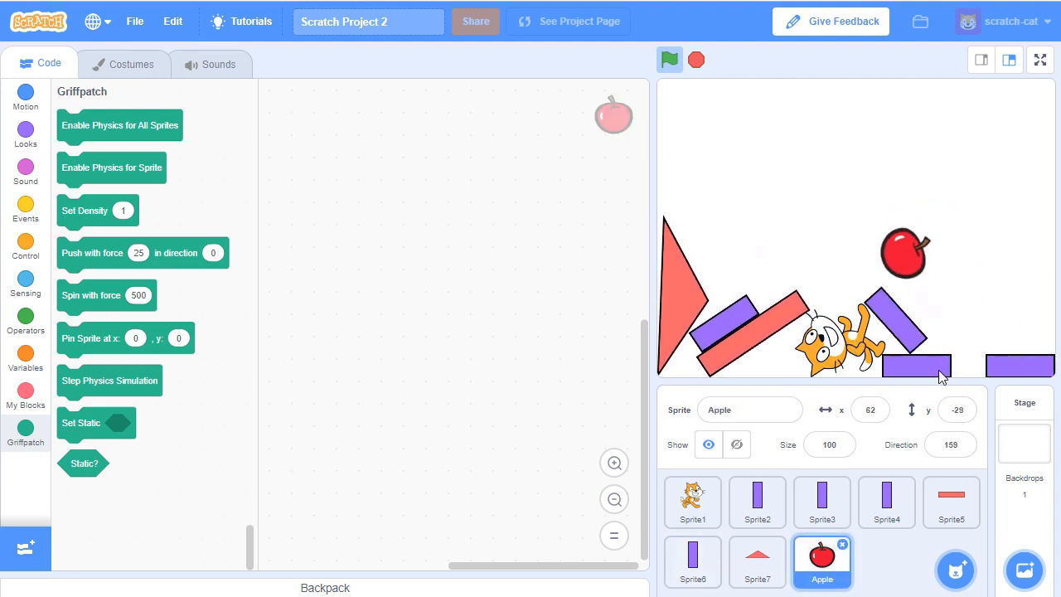
Load the llama and taco demo from the computer and run it full screen
click(135, 21)
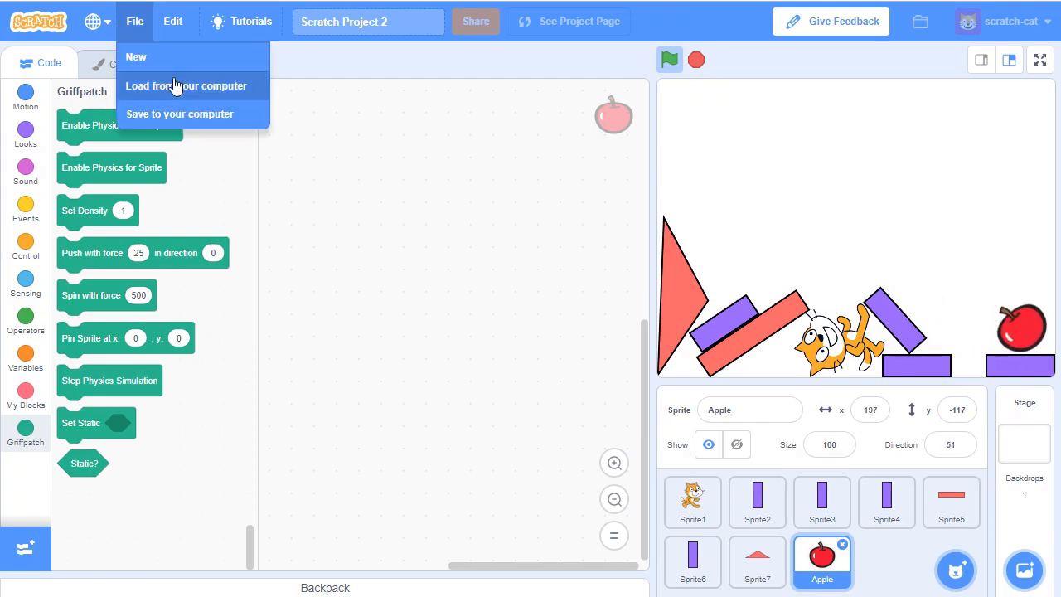
click(186, 85)
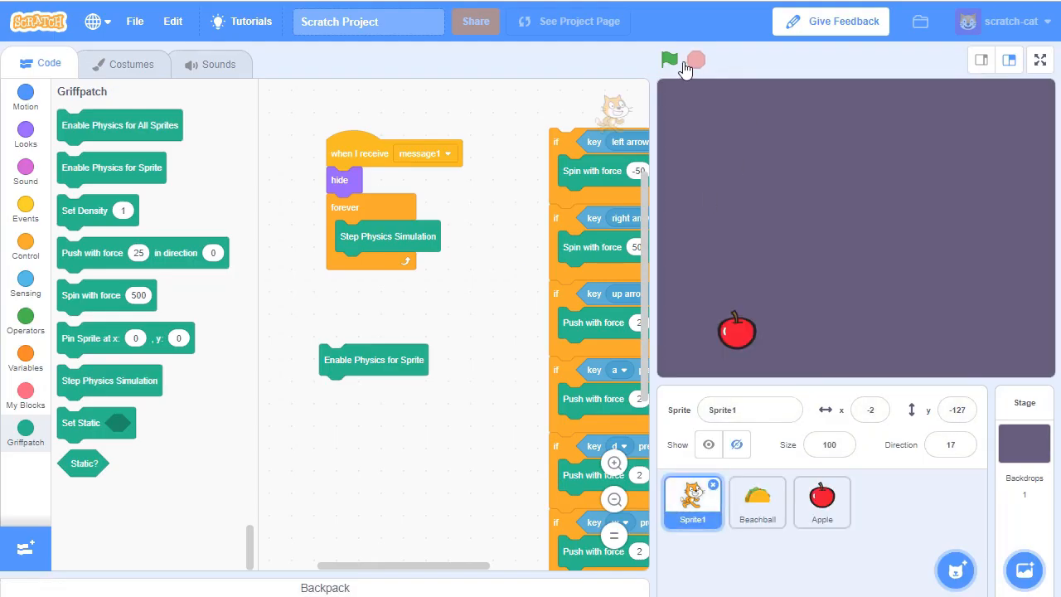
click(668, 59)
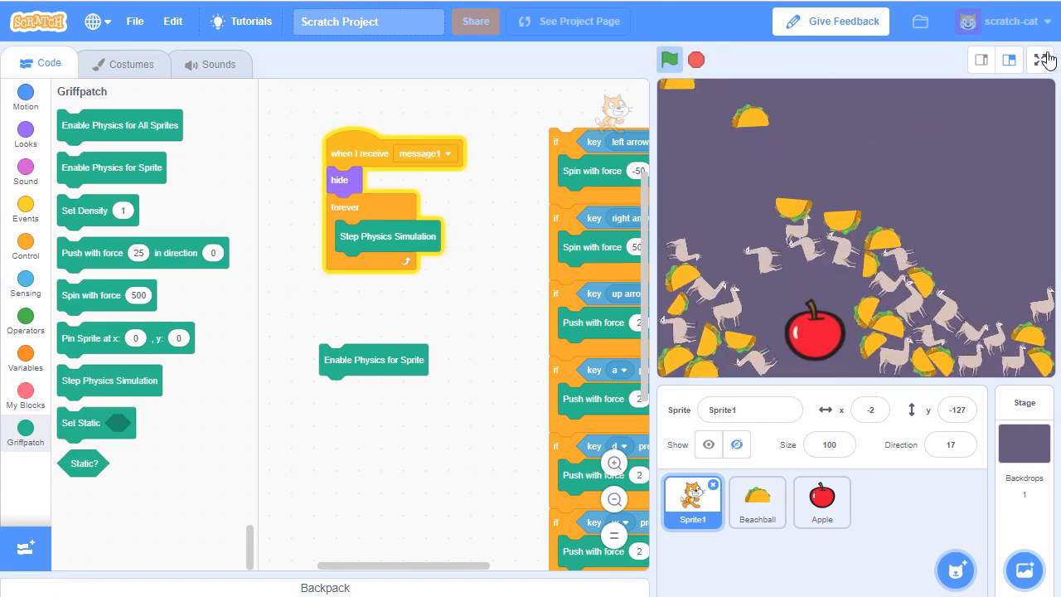
click(1043, 59)
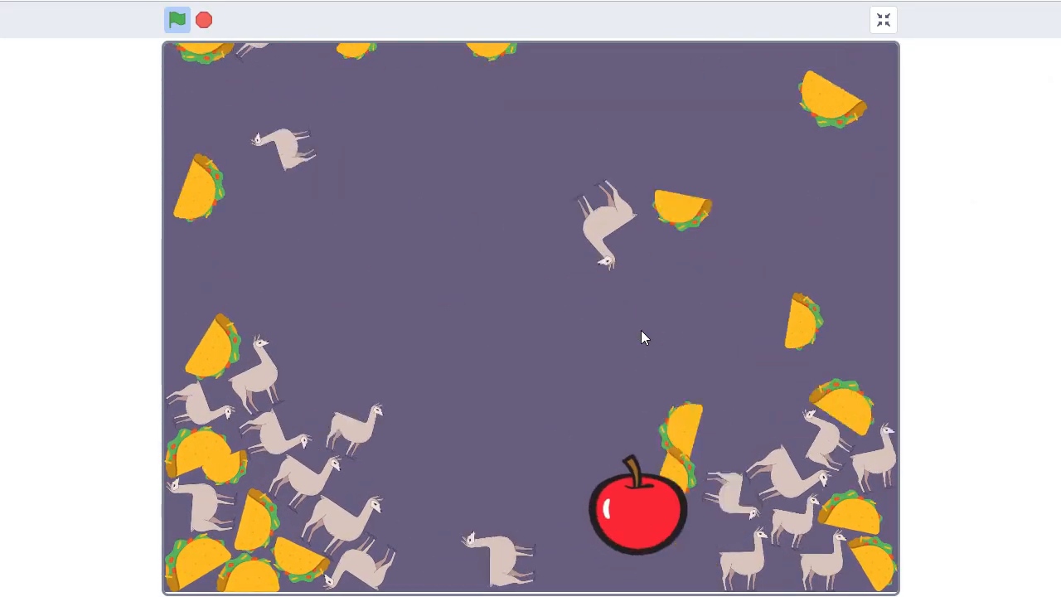